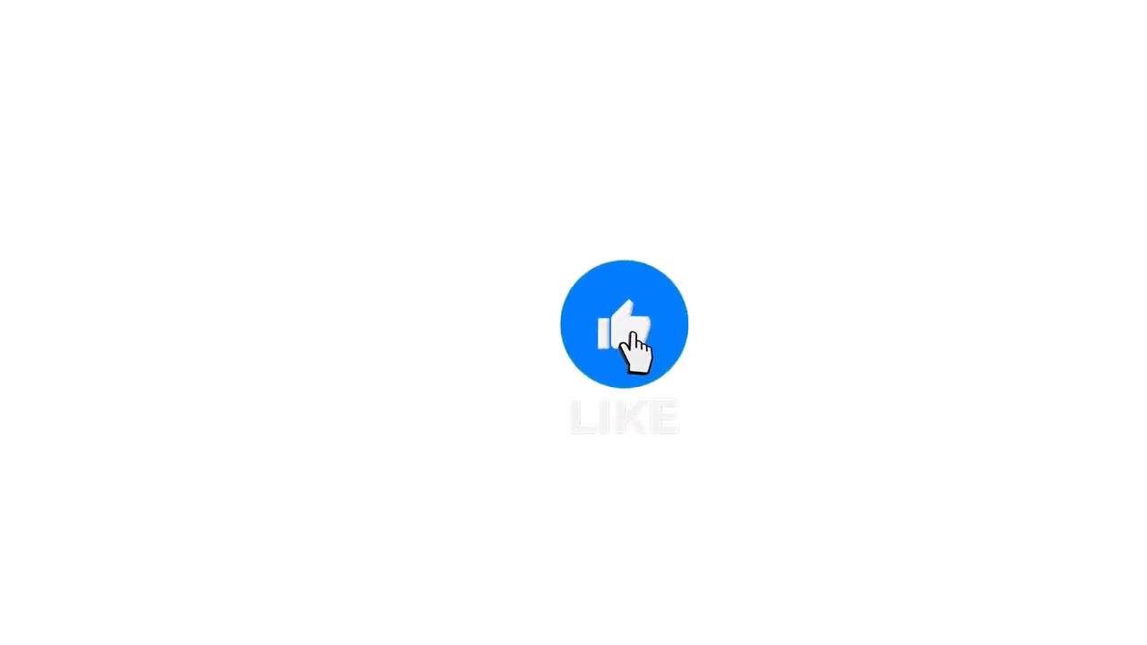
left_click(624, 322)
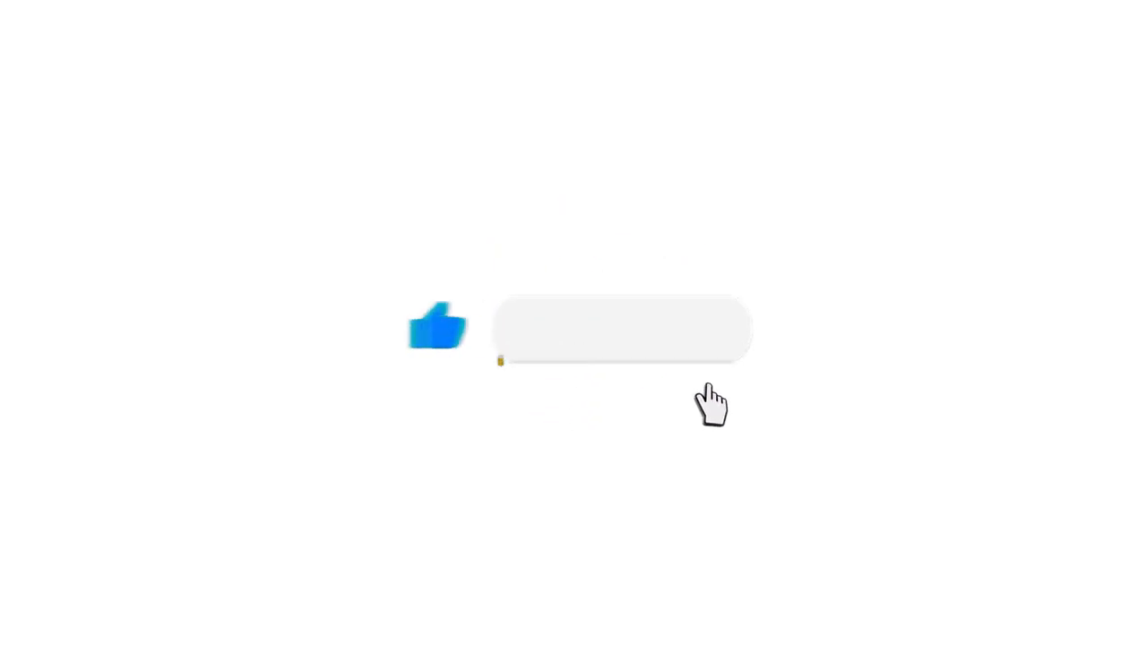
left_click(618, 330)
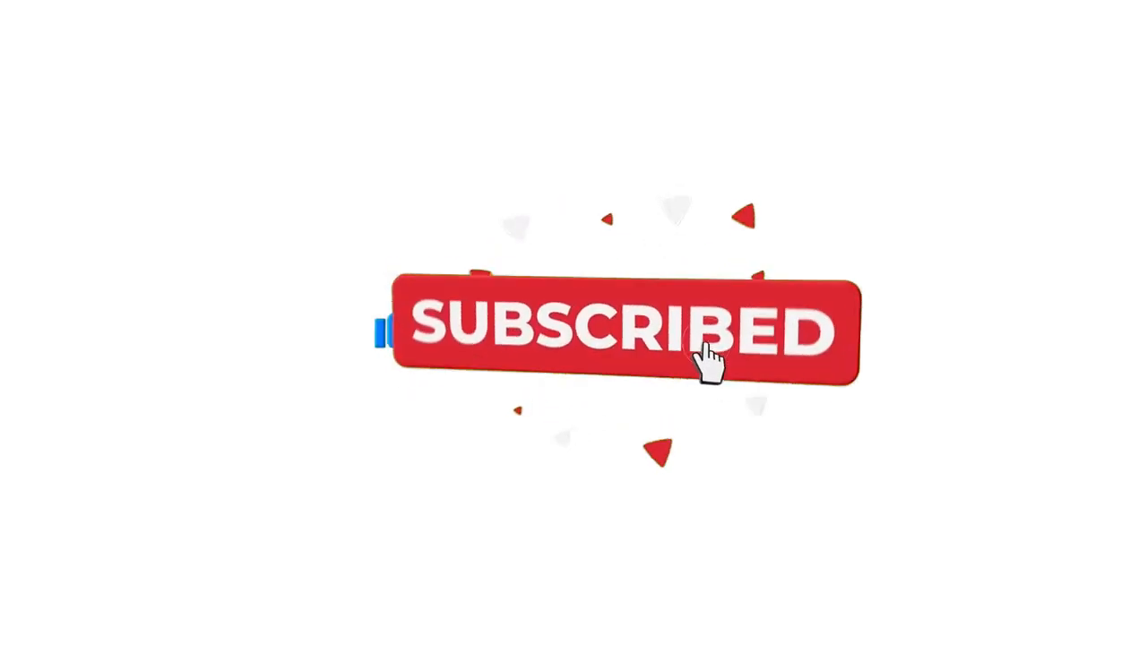